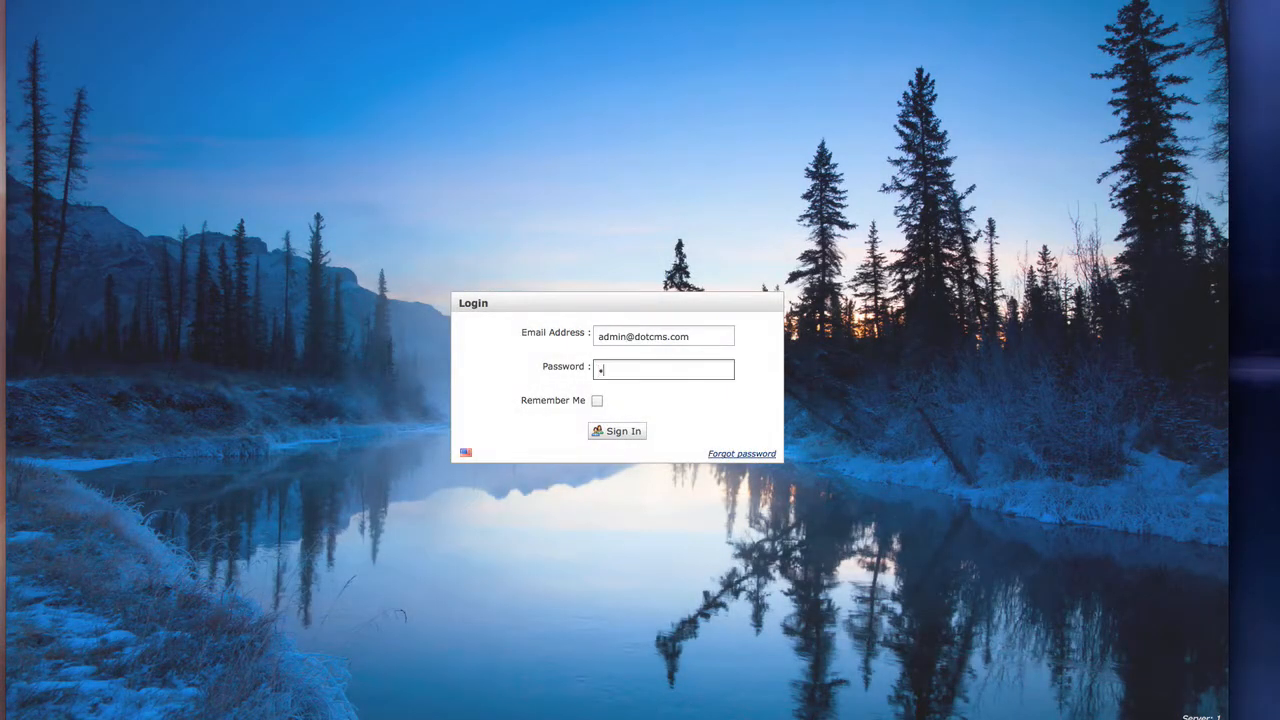
Step: Sign in to dotCMS as admin and bring up the Site Browser menu
click(617, 431)
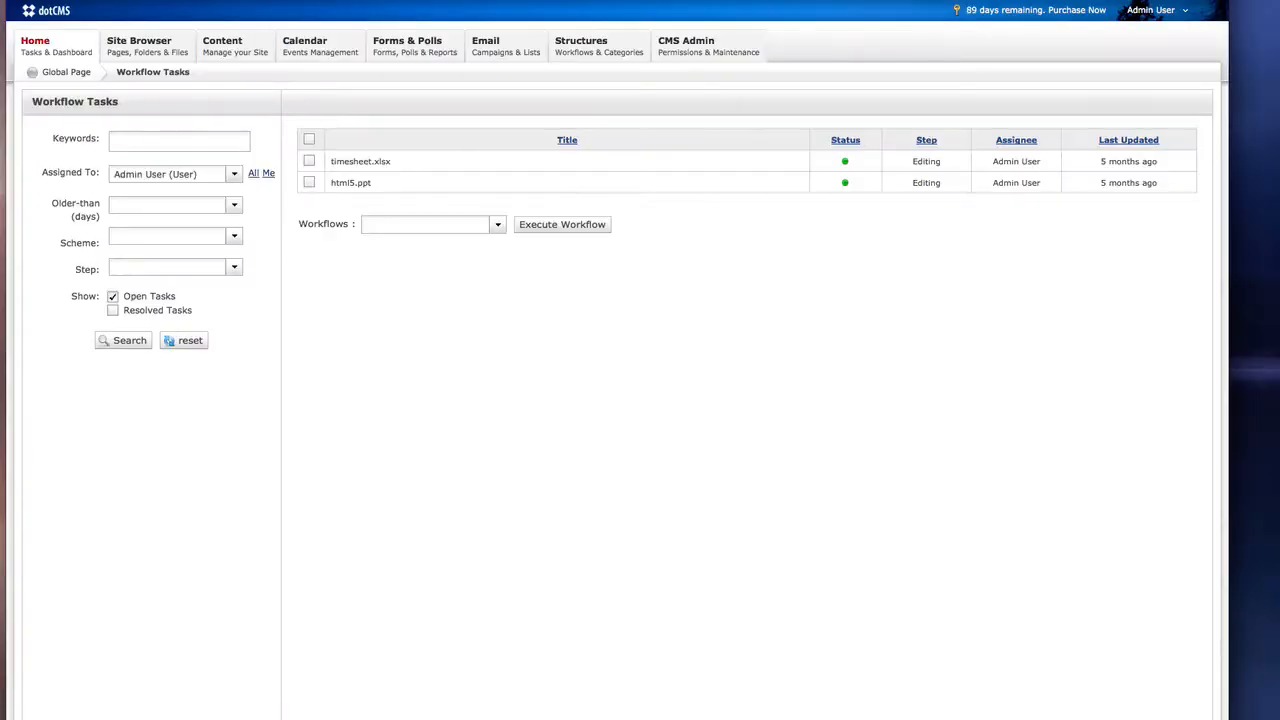
click(138, 45)
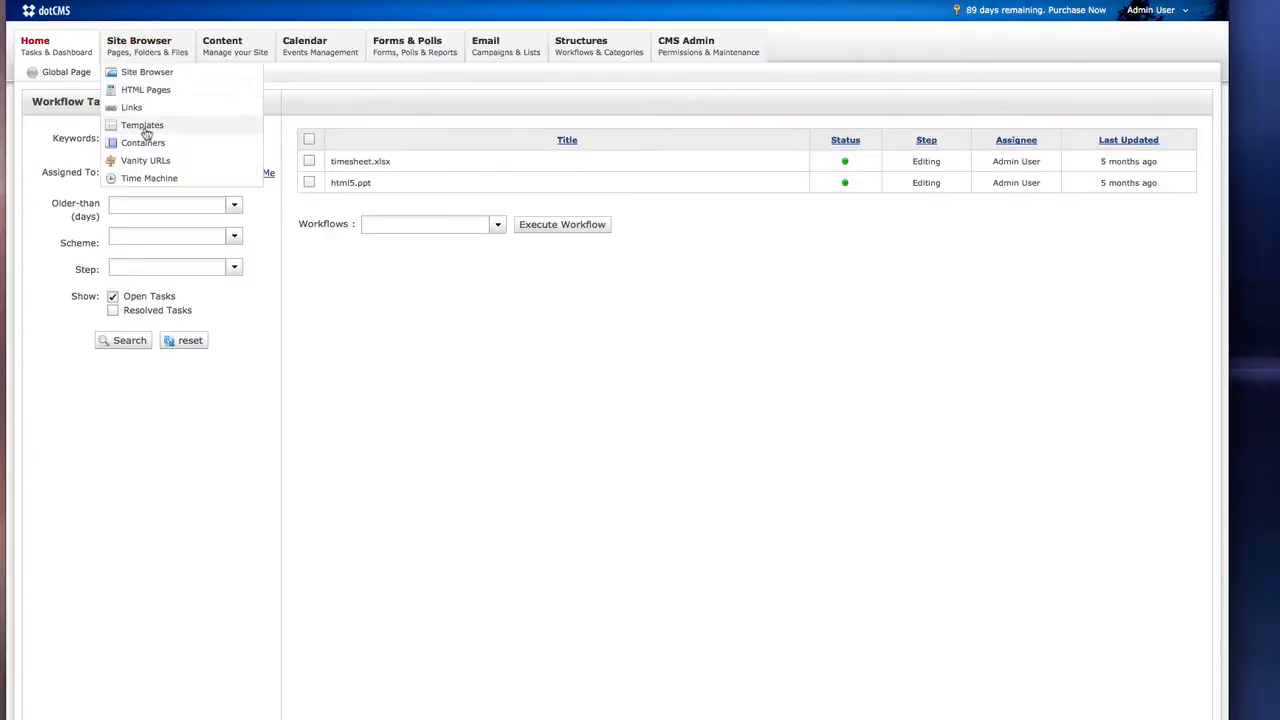
Step: Open the demo.dotcms.com Templates list and show the Add Template choices
click(142, 124)
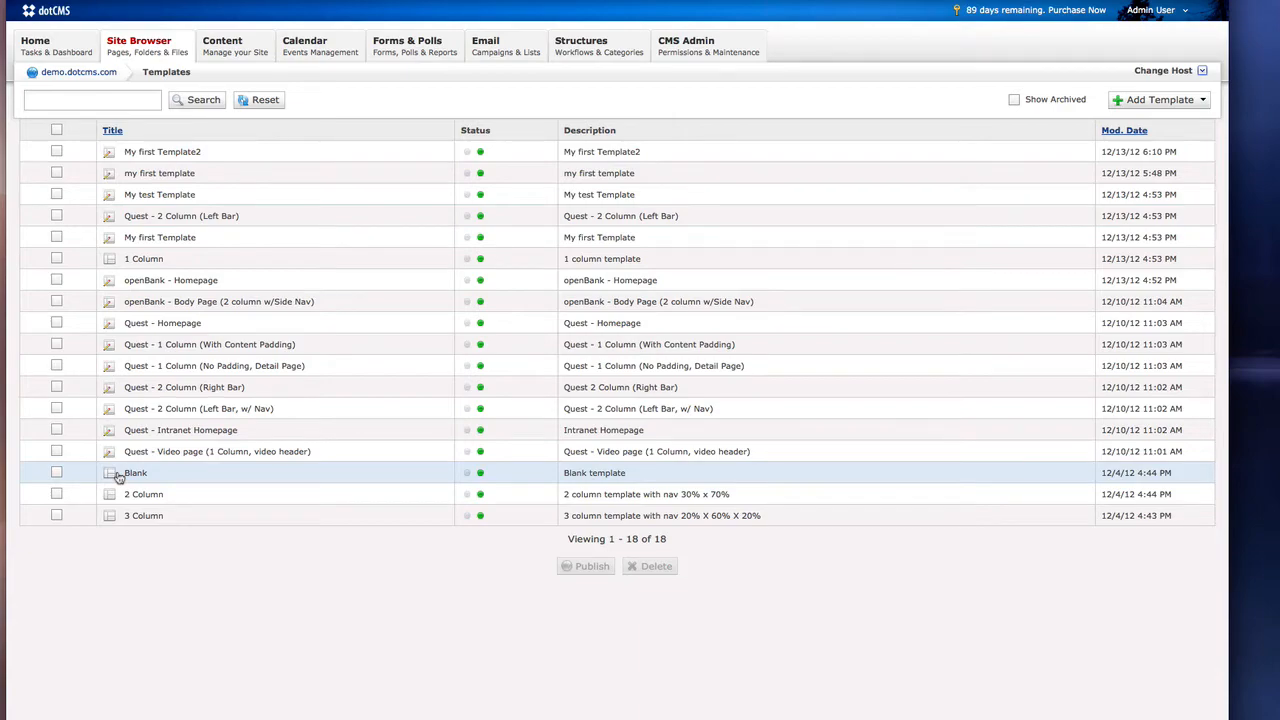
mouse_move(112, 478)
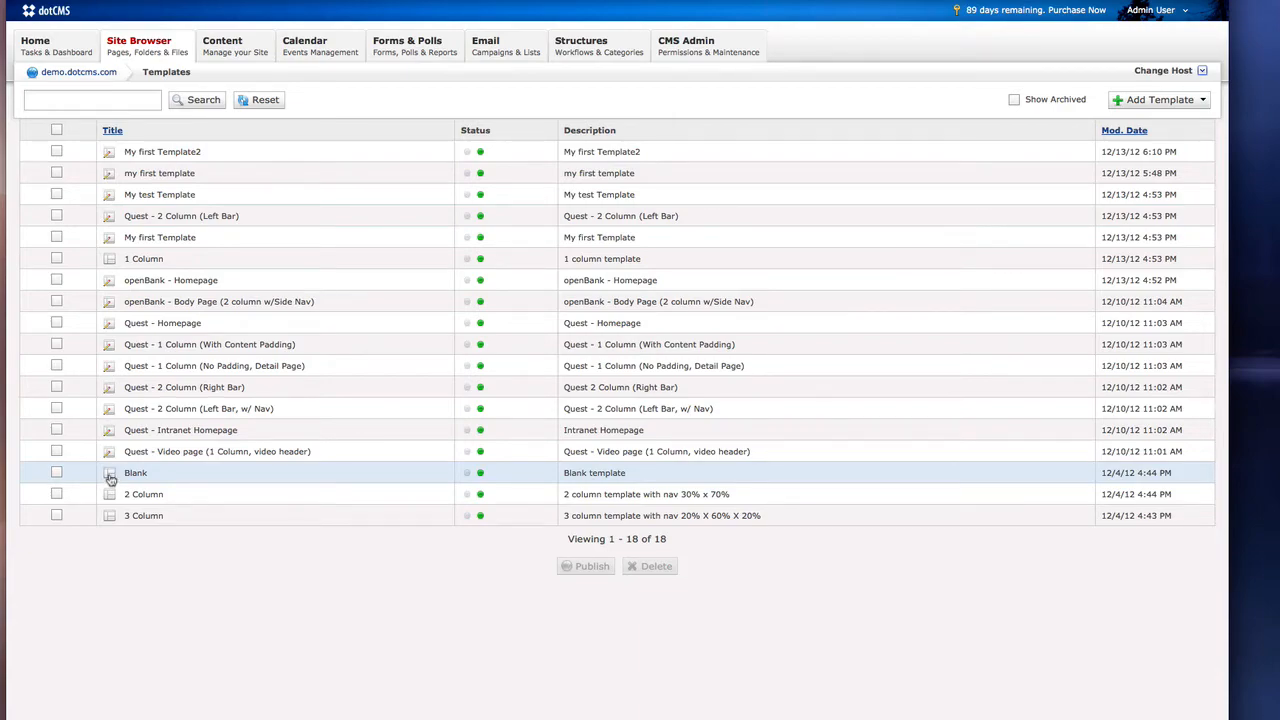
click(1159, 99)
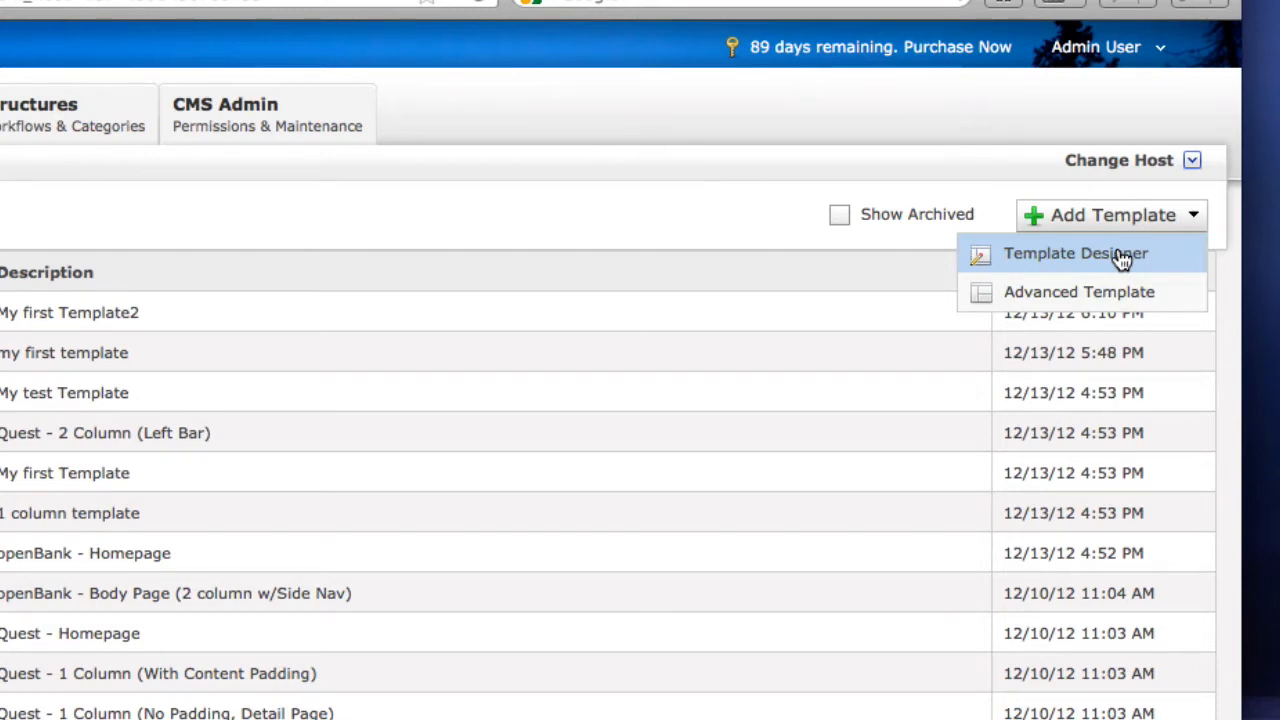
Step: Start a Template Designer template titled 'Test Template' and show its theme options
click(1075, 253)
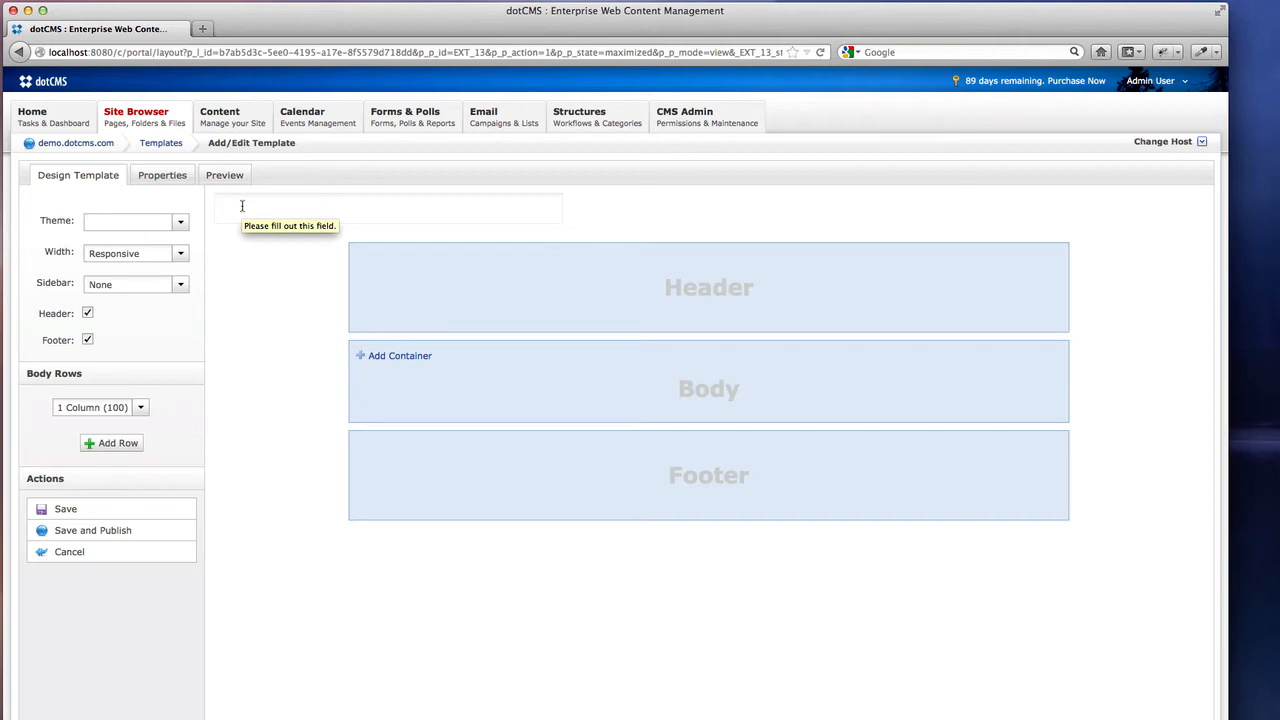
text(Test Templ)
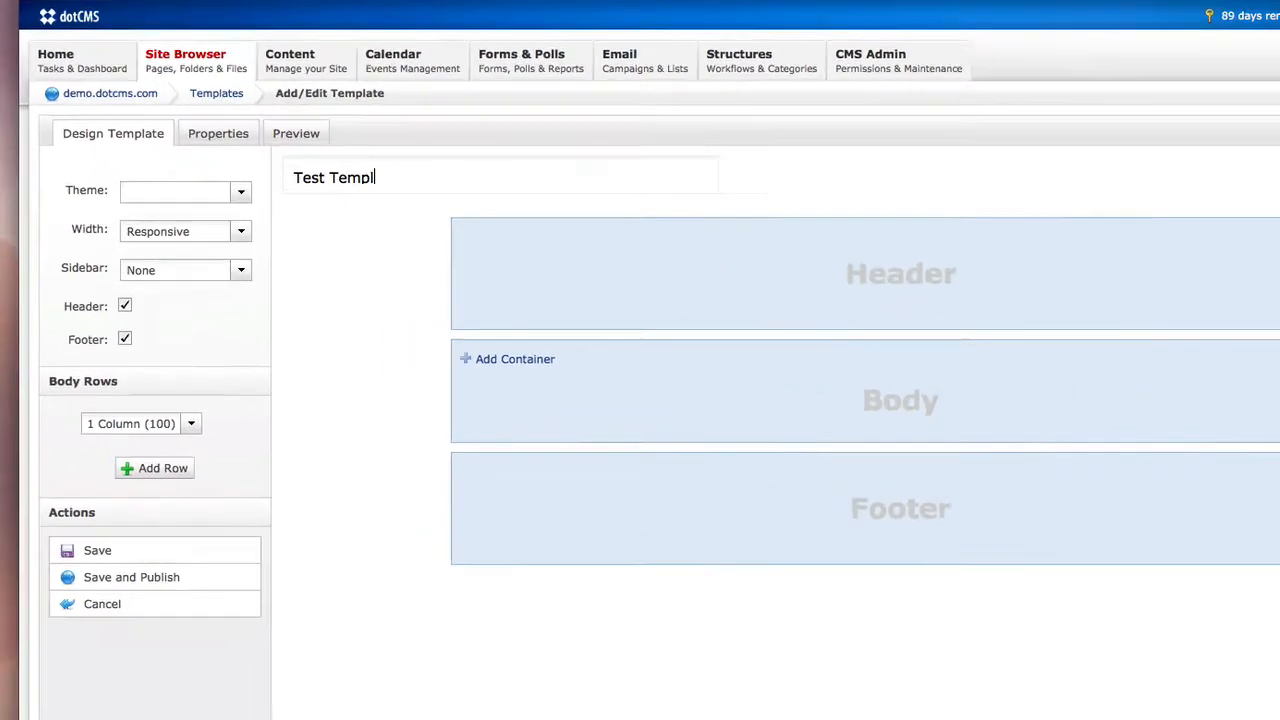
click(240, 191)
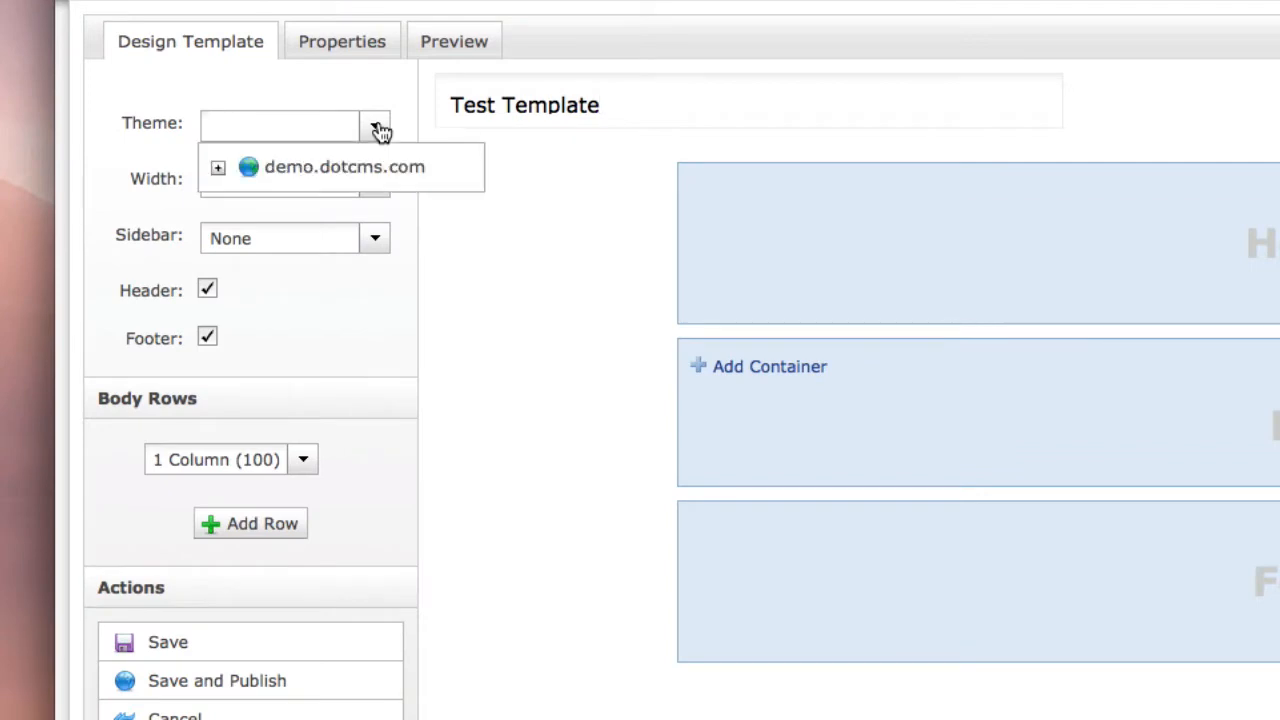
Step: Apply the openbank theme from the demo.dotcms.com theme folders
click(217, 167)
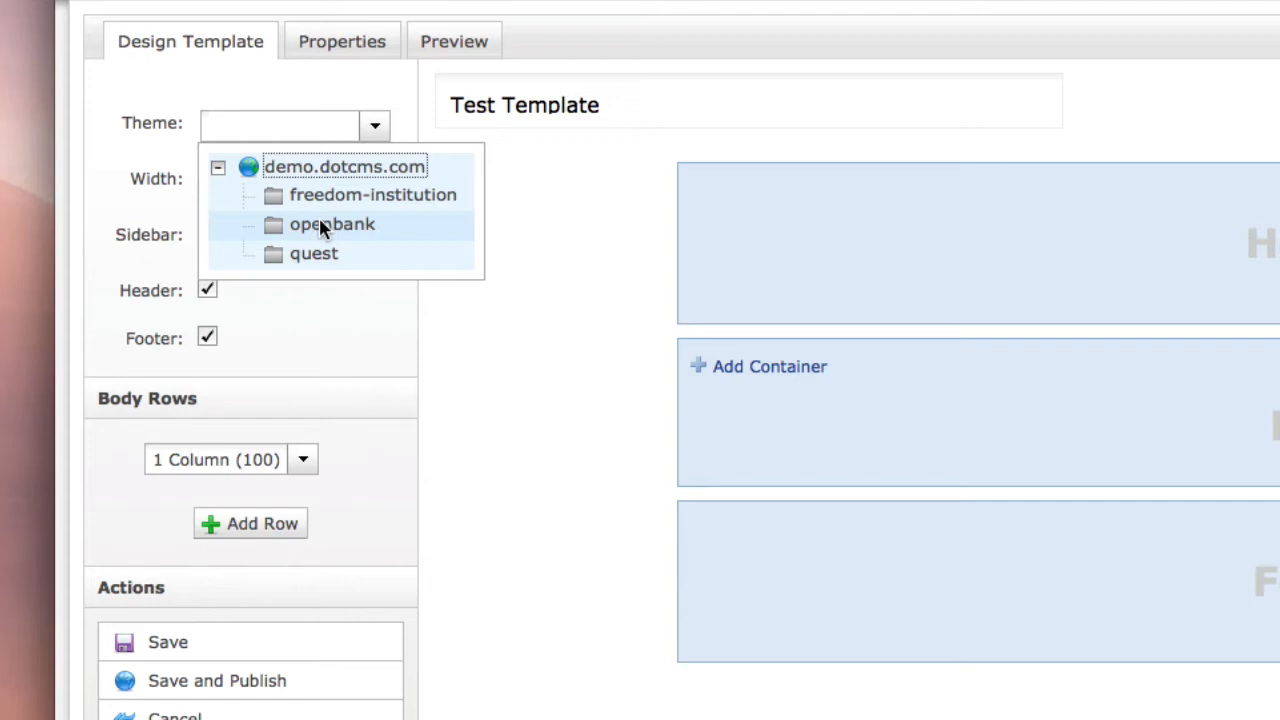
click(332, 224)
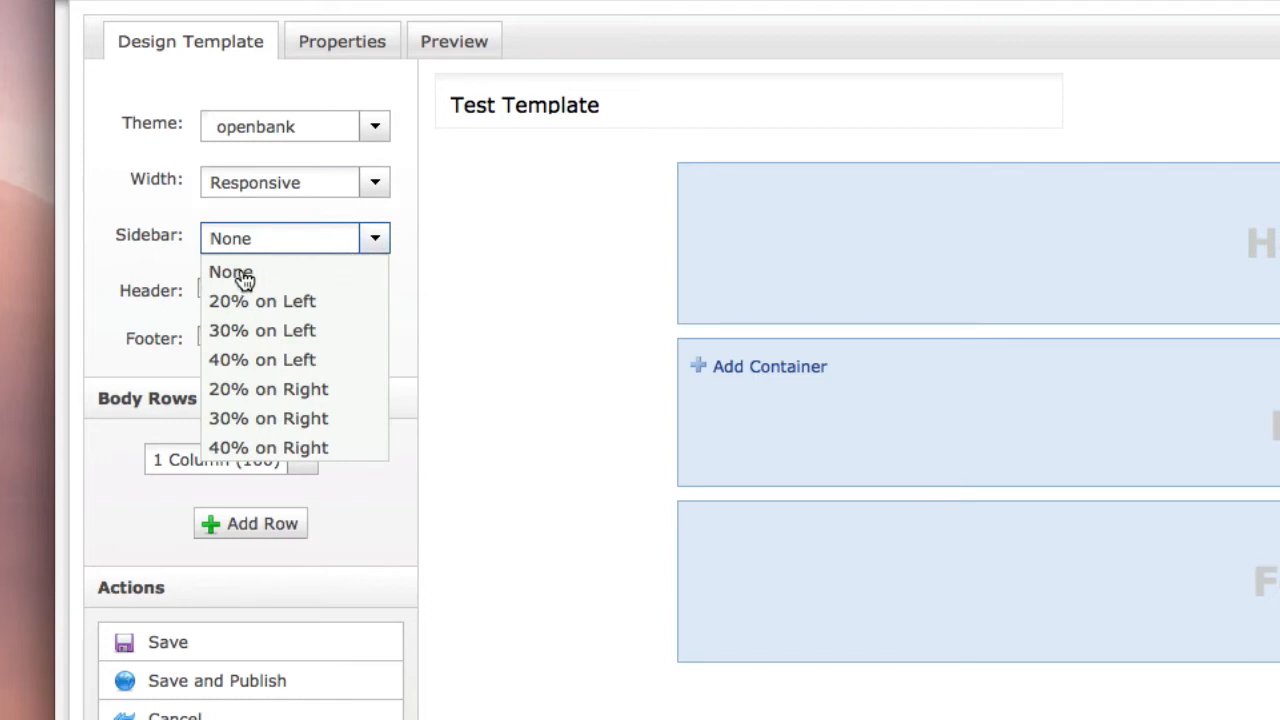
mouse_move(250, 460)
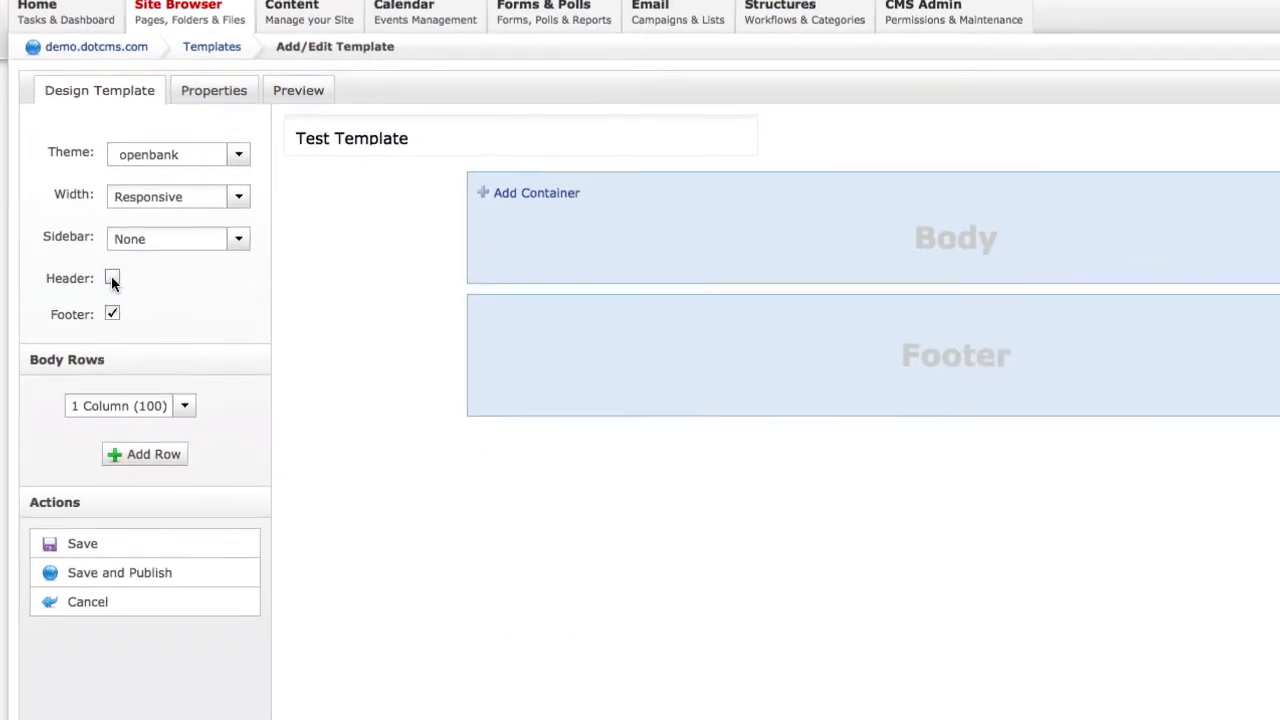
Step: Restore the header and add a second row using the 3 Column (33/33/33) layout
click(111, 277)
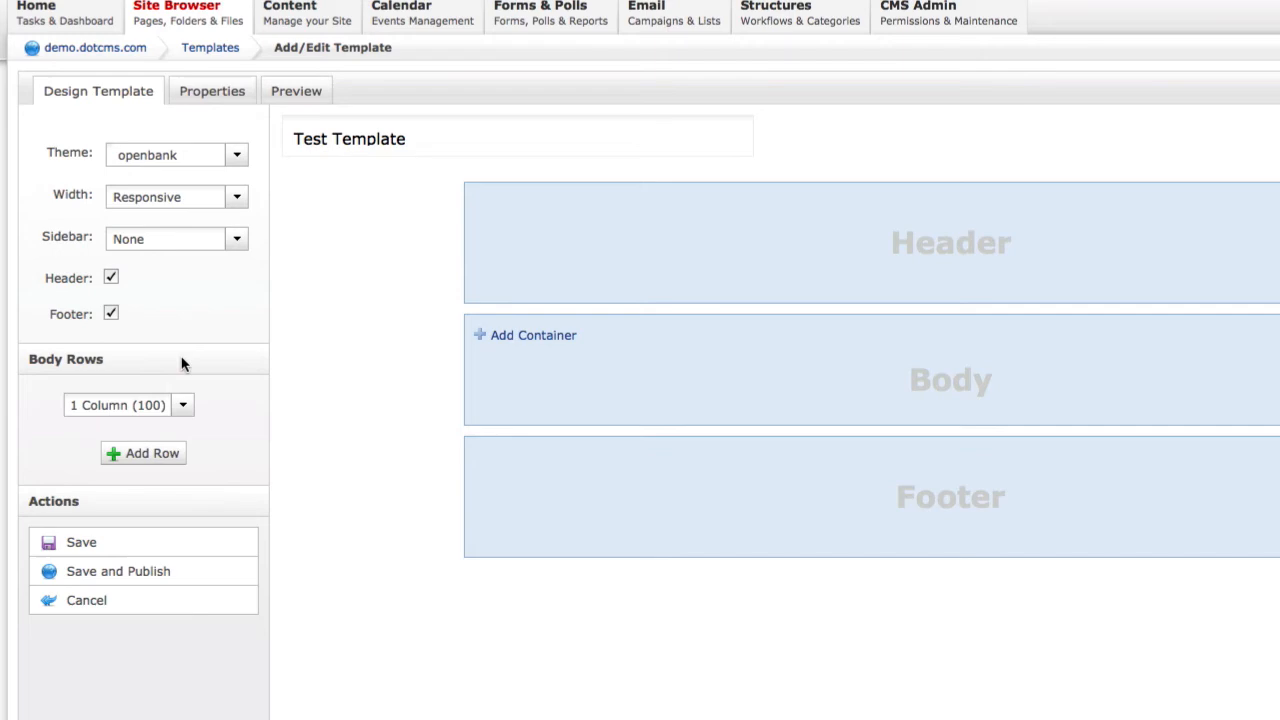
click(143, 453)
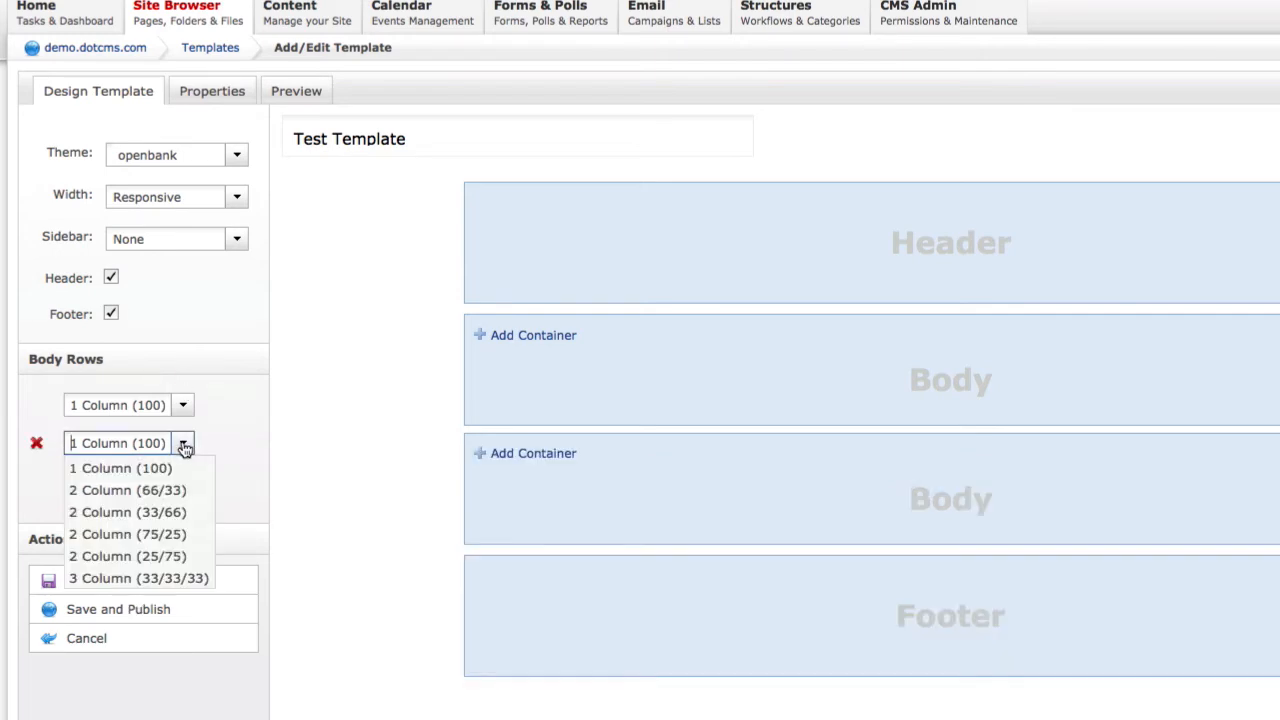
click(138, 578)
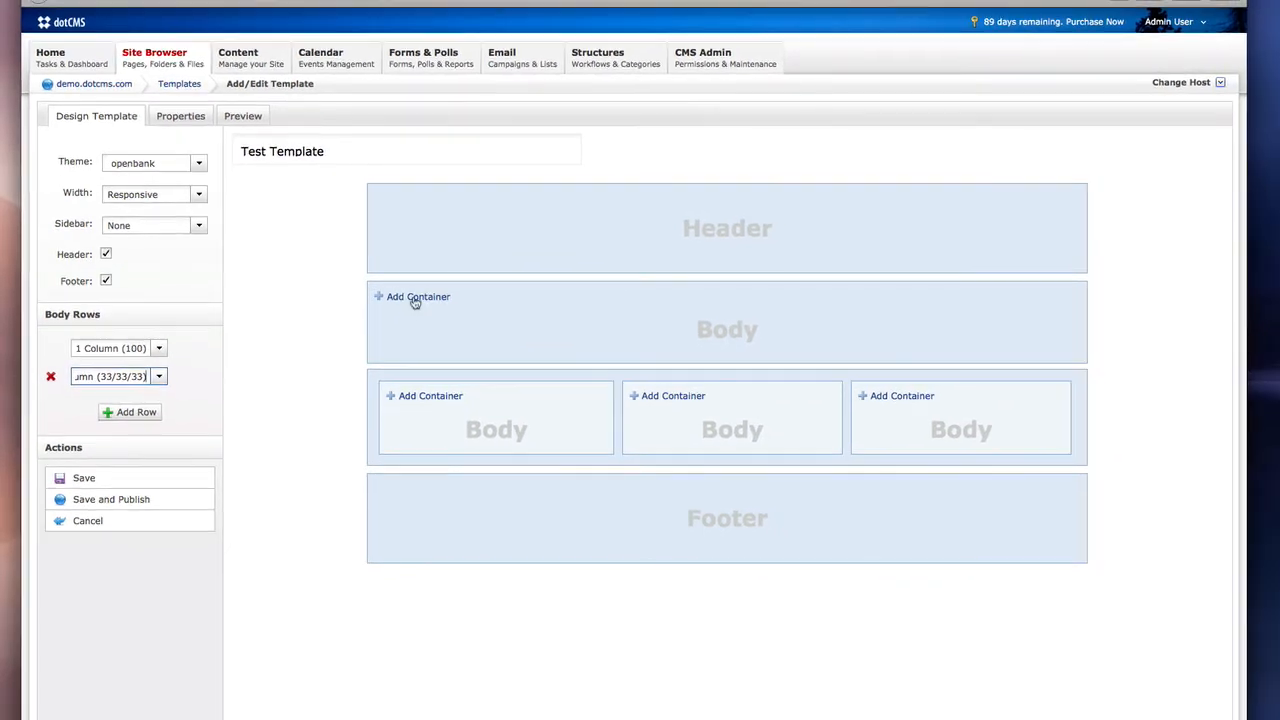
Step: Place Banner (Homepage) in the top row and Default 1–3 containers in the columns
click(417, 296)
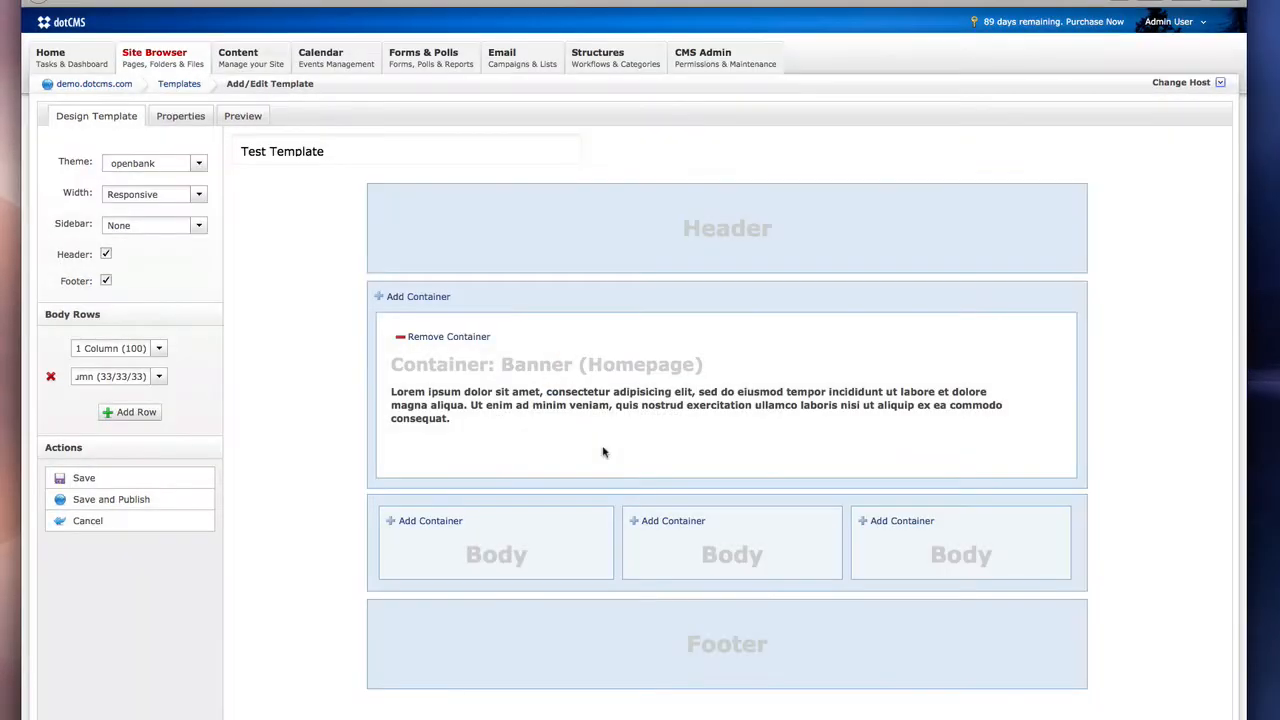
click(417, 296)
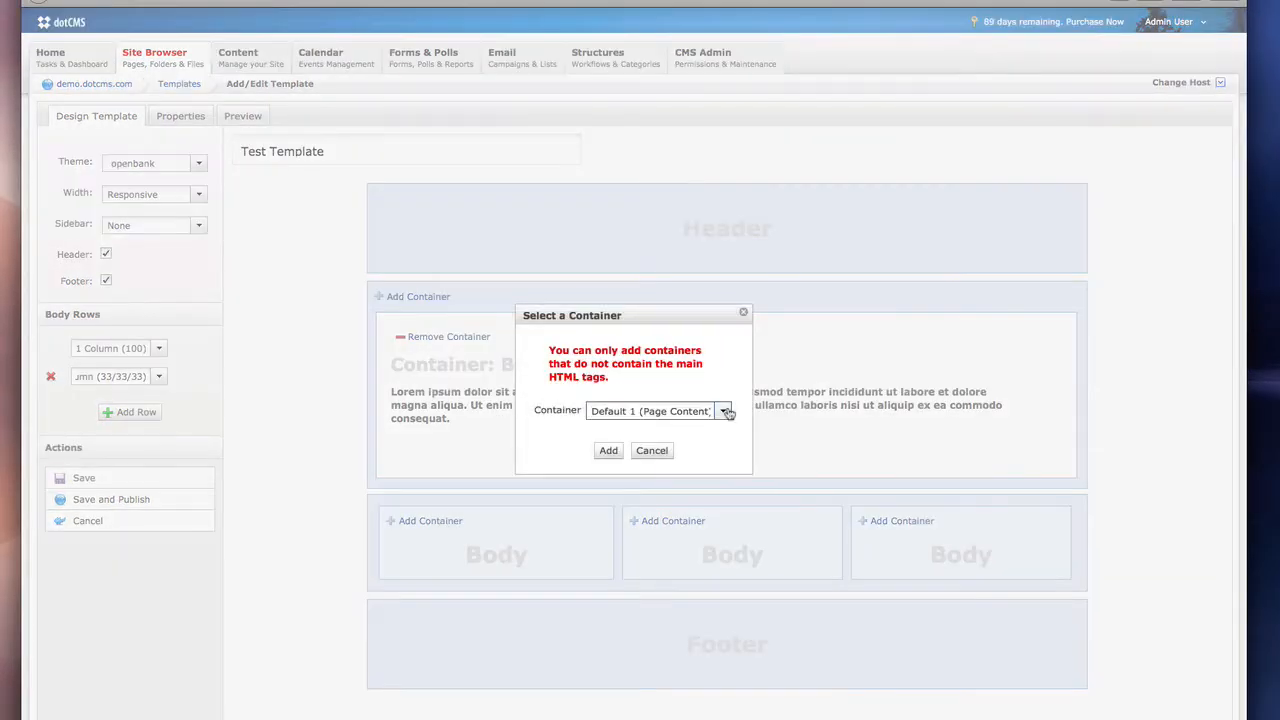
click(722, 411)
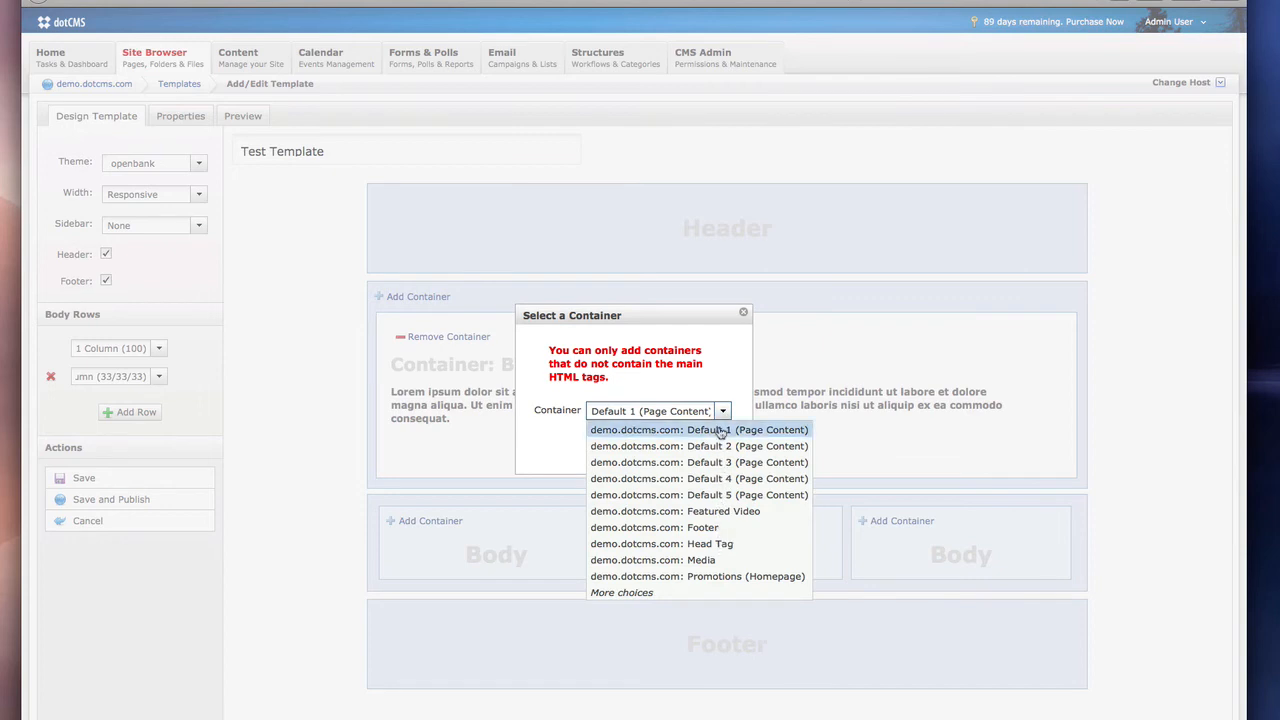
click(698, 429)
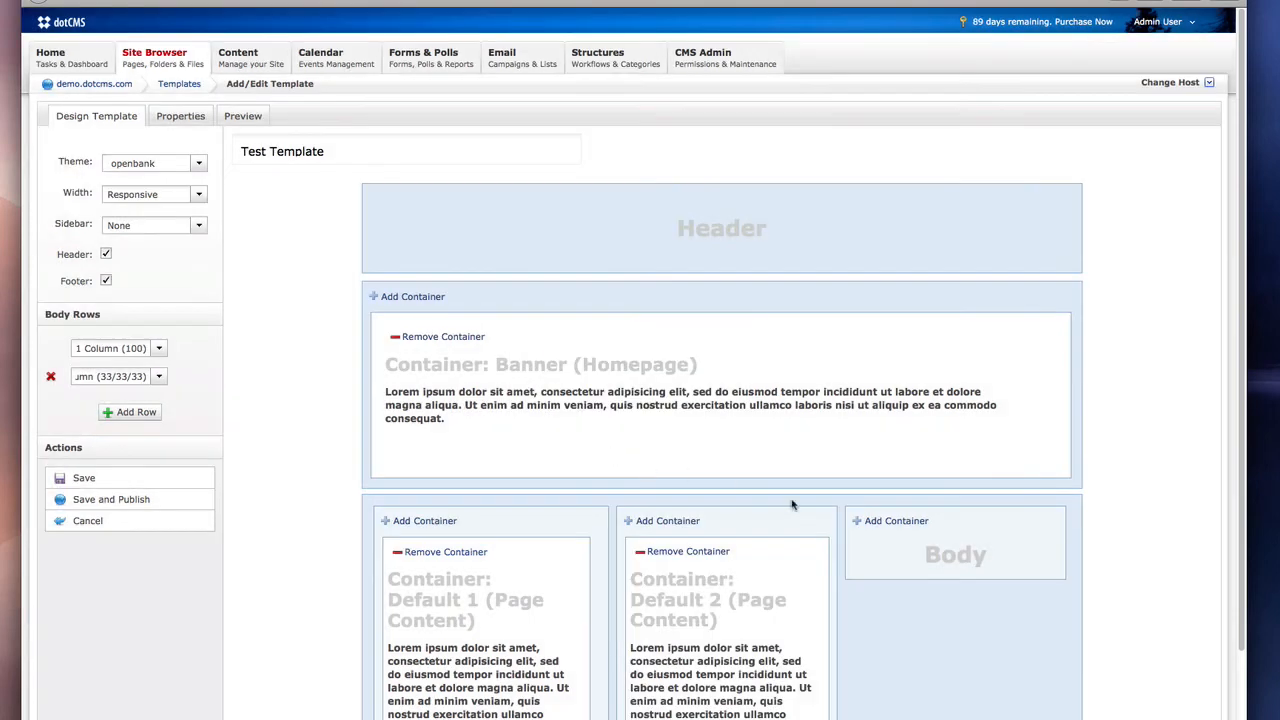
click(896, 520)
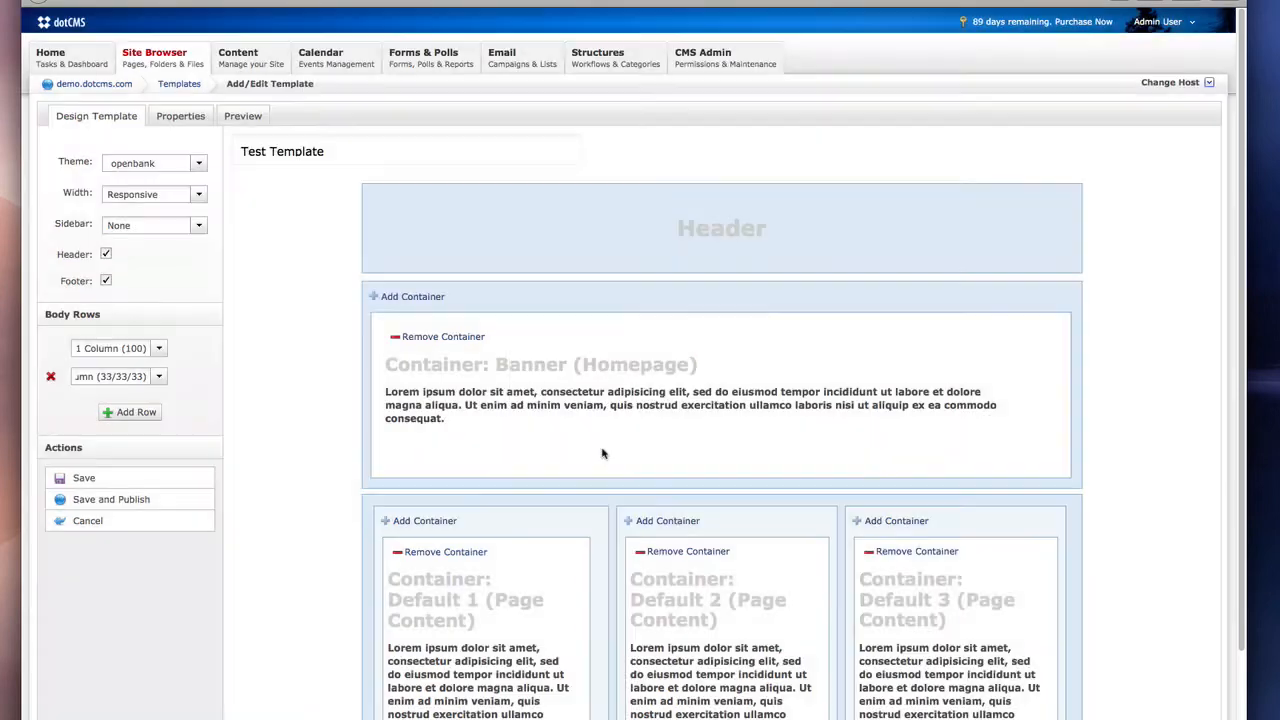
Step: Open the template description field, then switch to the Preview view
scroll(down, 3)
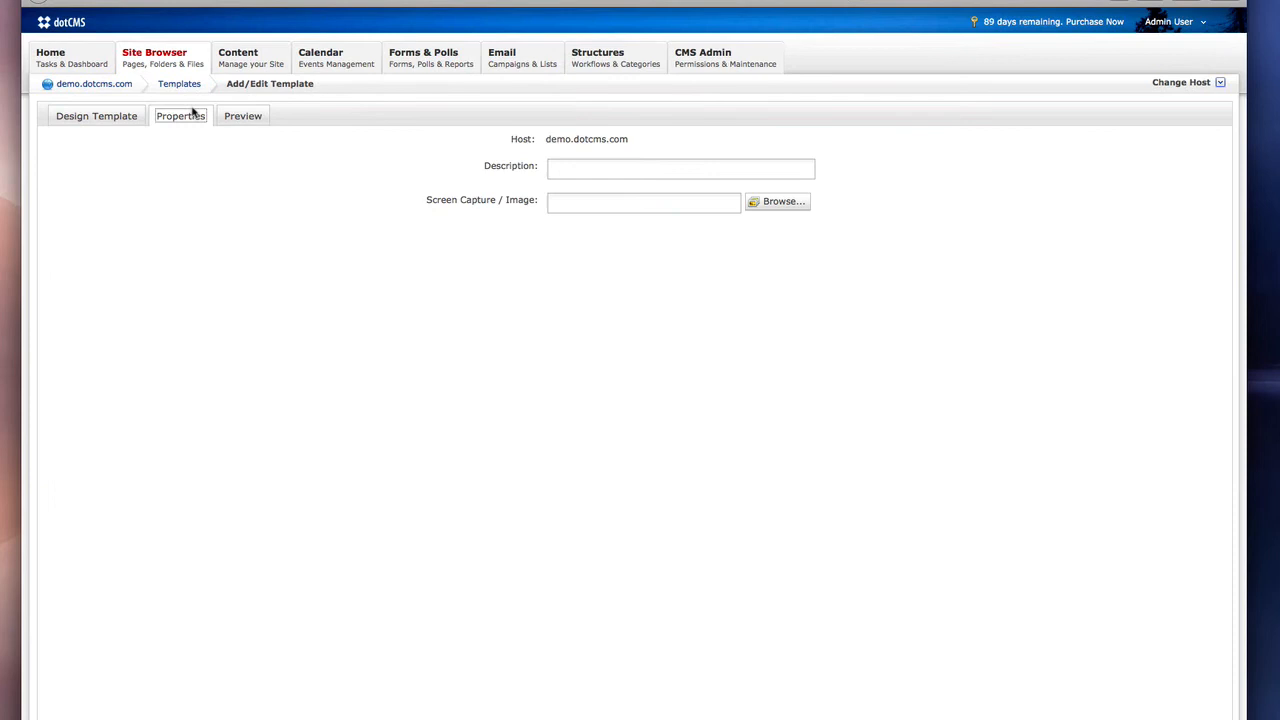
click(680, 168)
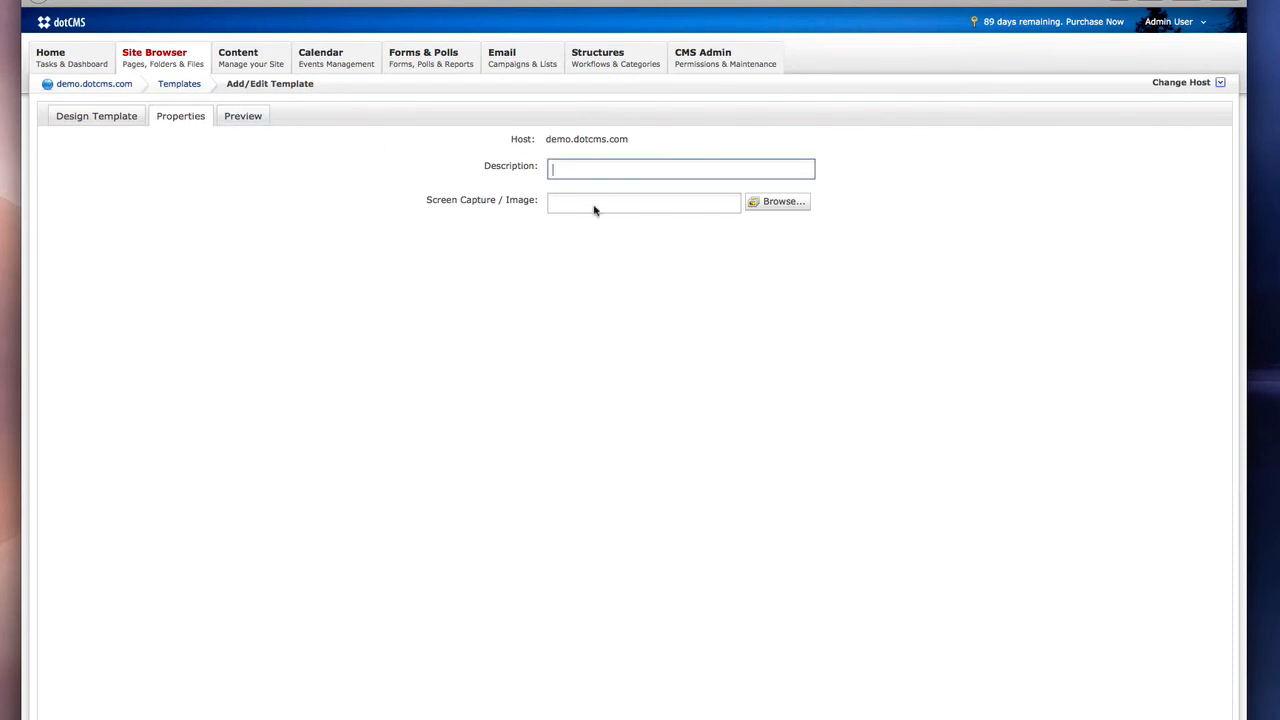
click(242, 115)
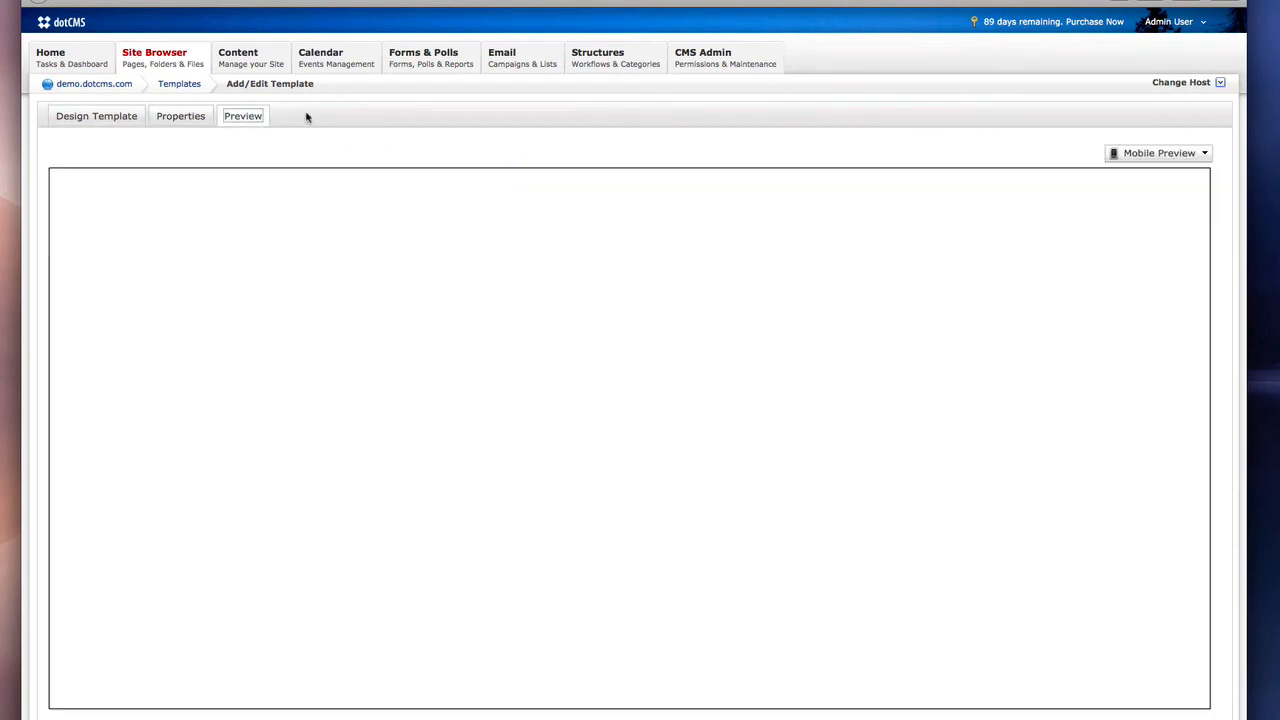
Step: Try the mobile device preview, return to the designer, and Save and Publish
click(1158, 153)
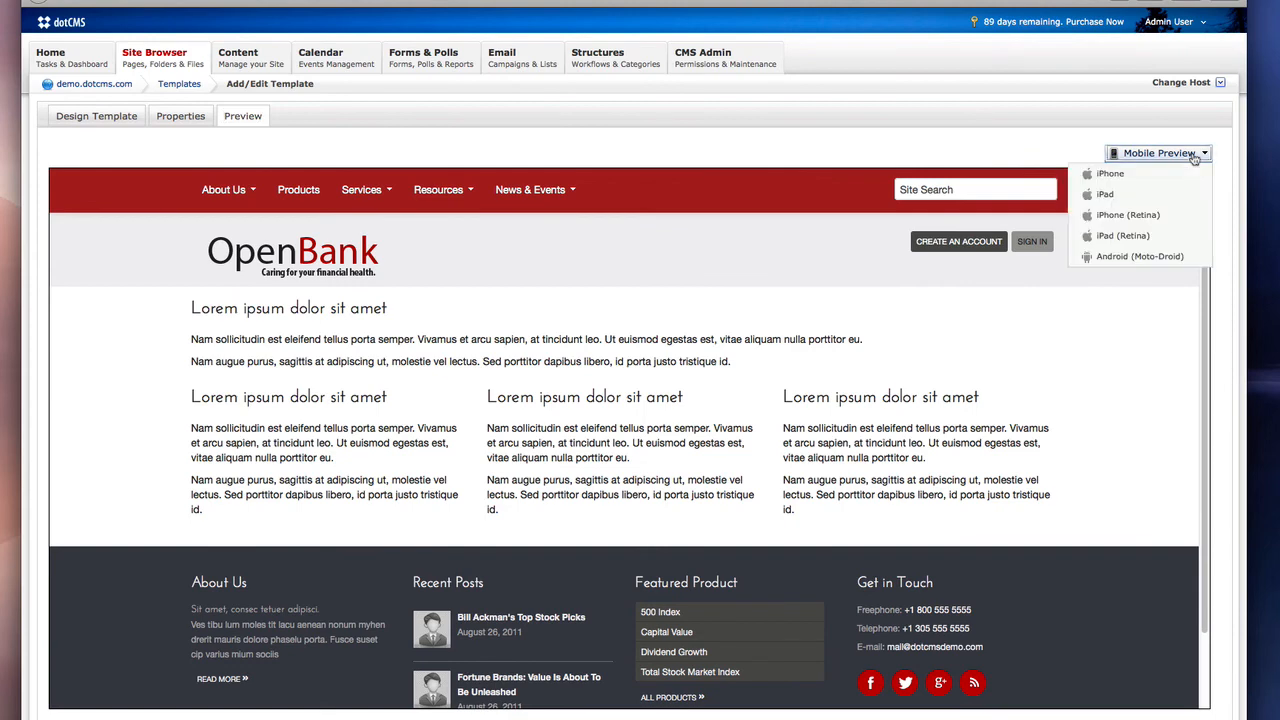
click(1105, 194)
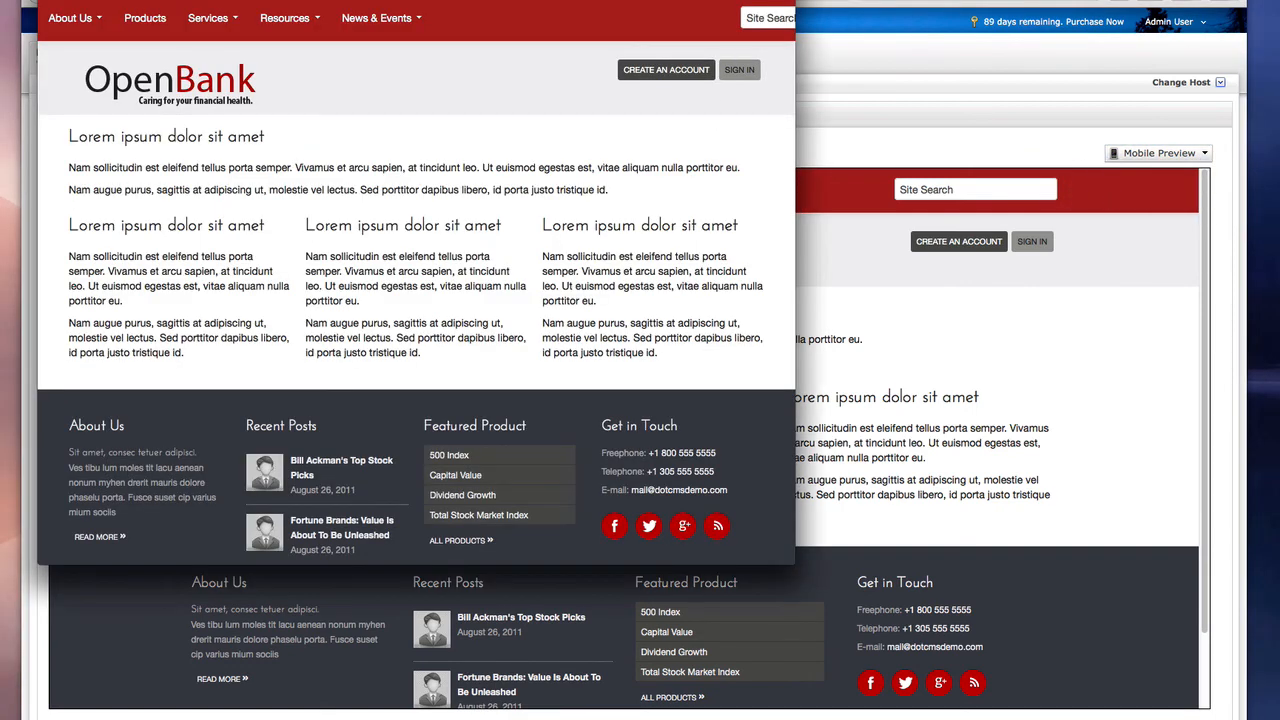
click(1158, 153)
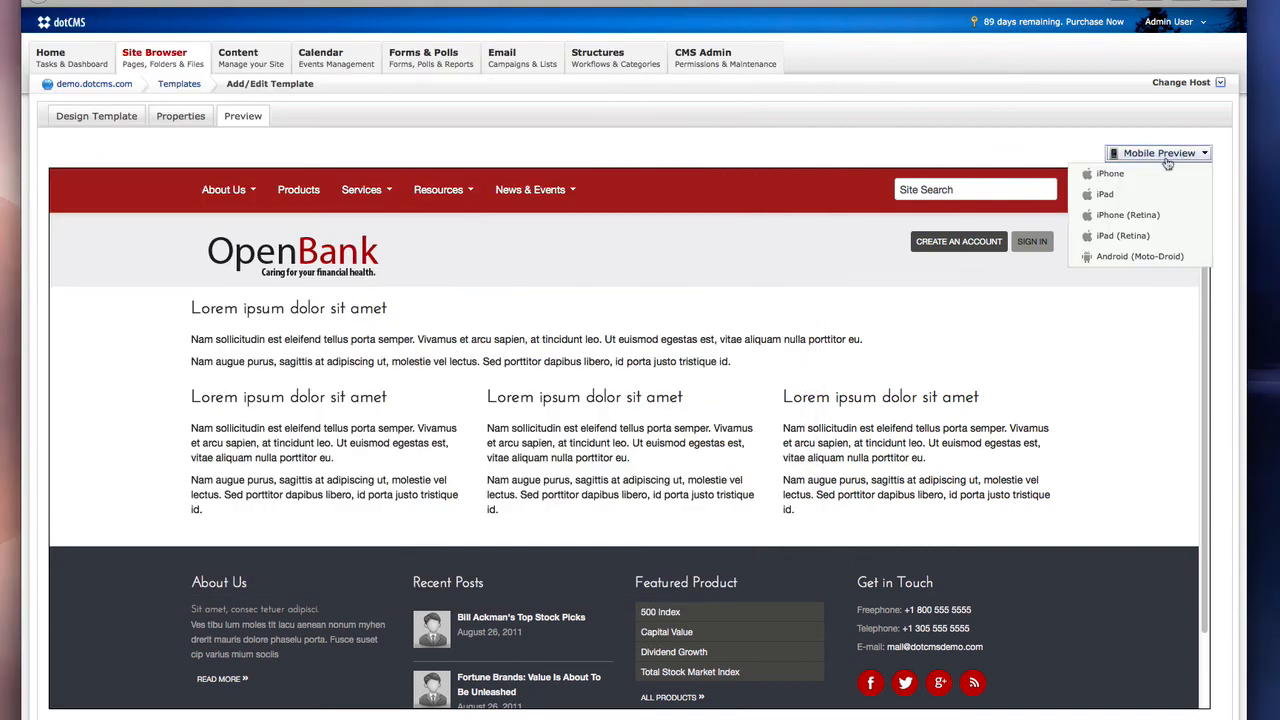
click(1109, 173)
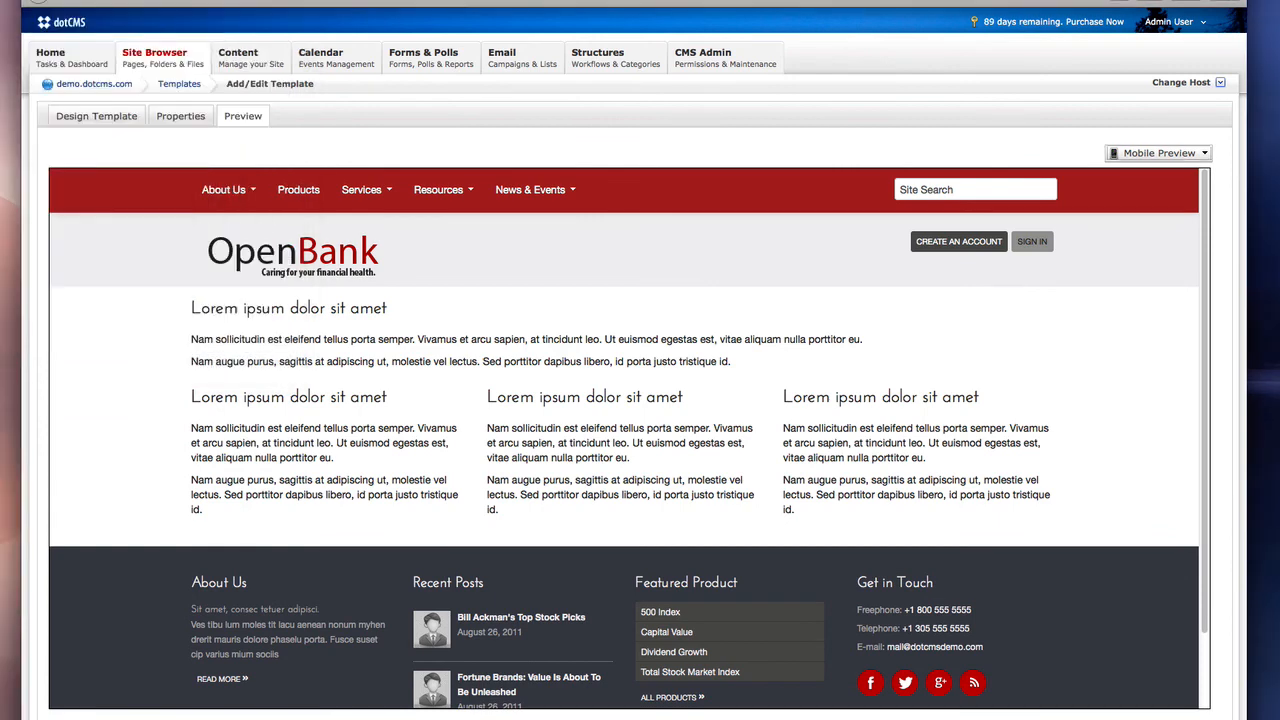
click(96, 116)
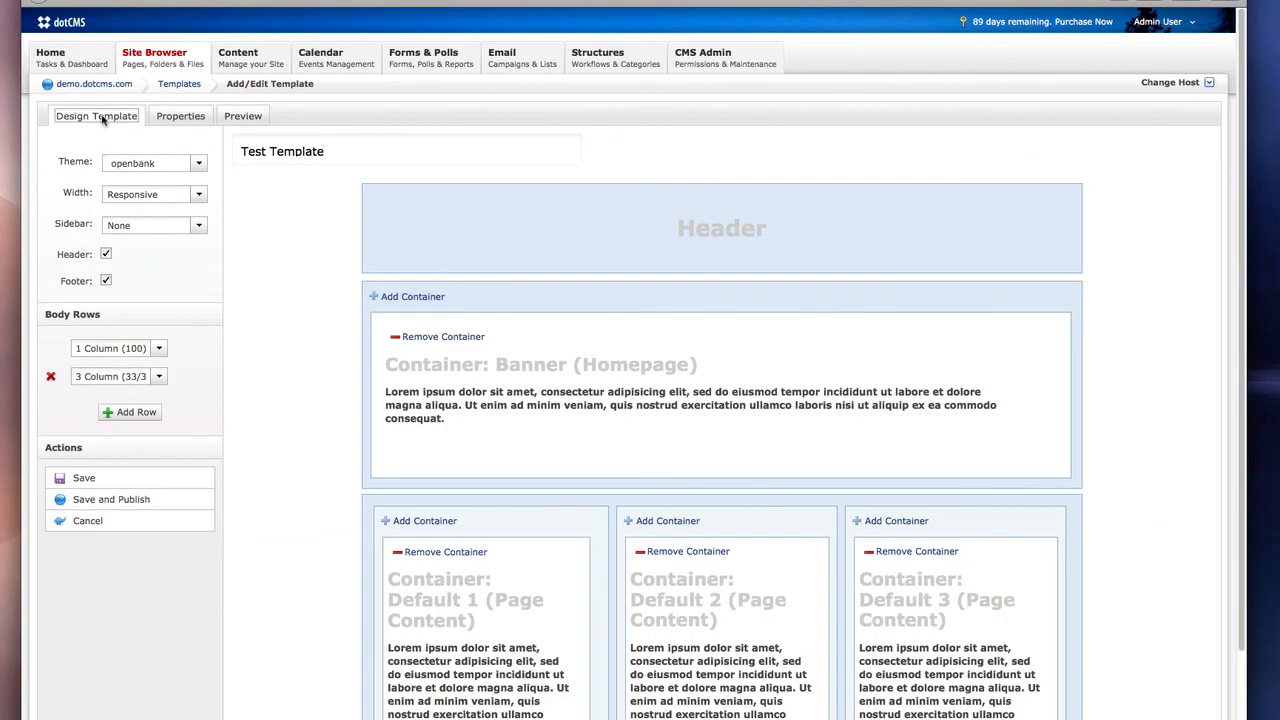
click(111, 499)
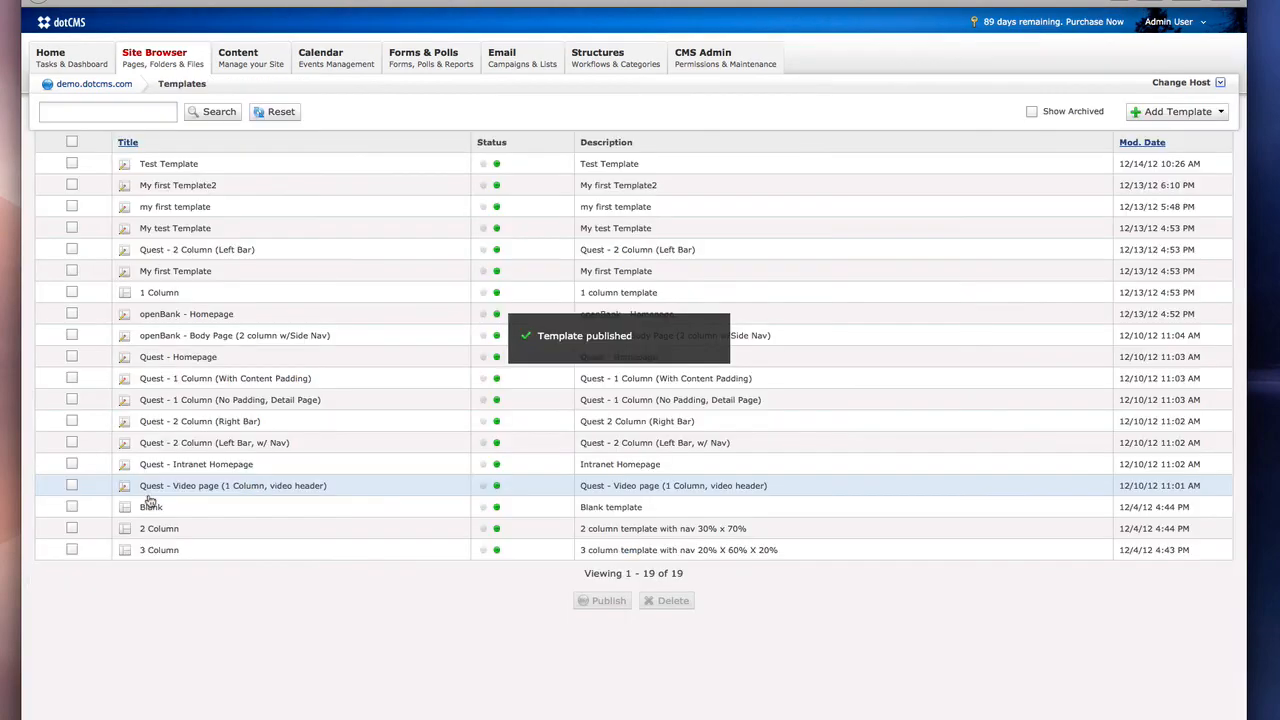